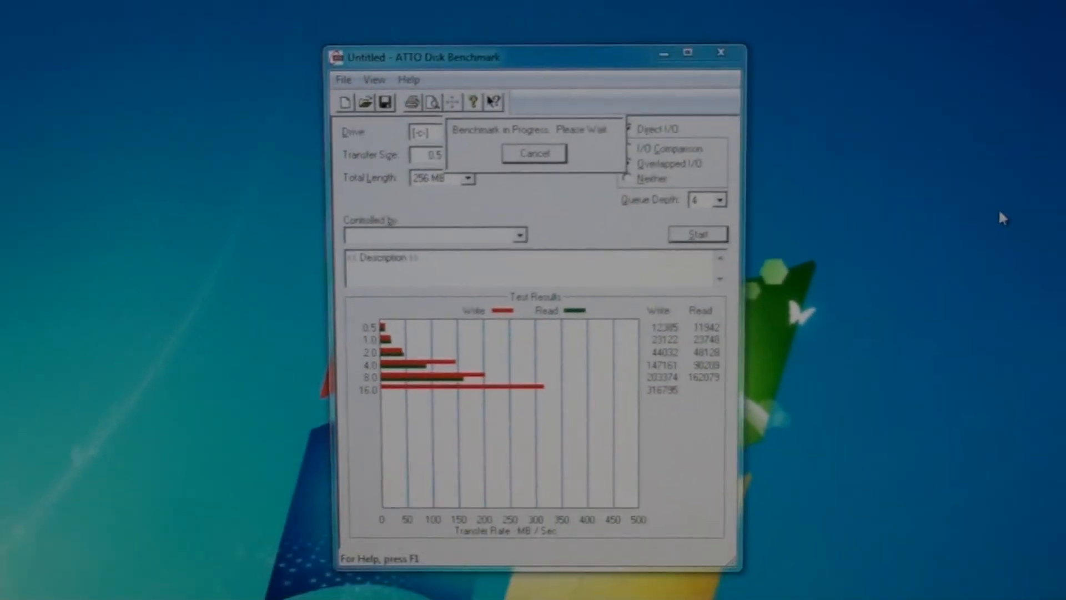
Step: Let the ATTO read/write test on drive C continue without cancelling
{"action": "left_click_drag", "start_coordinate": [422, 57], "coordinate": [435, 71]}
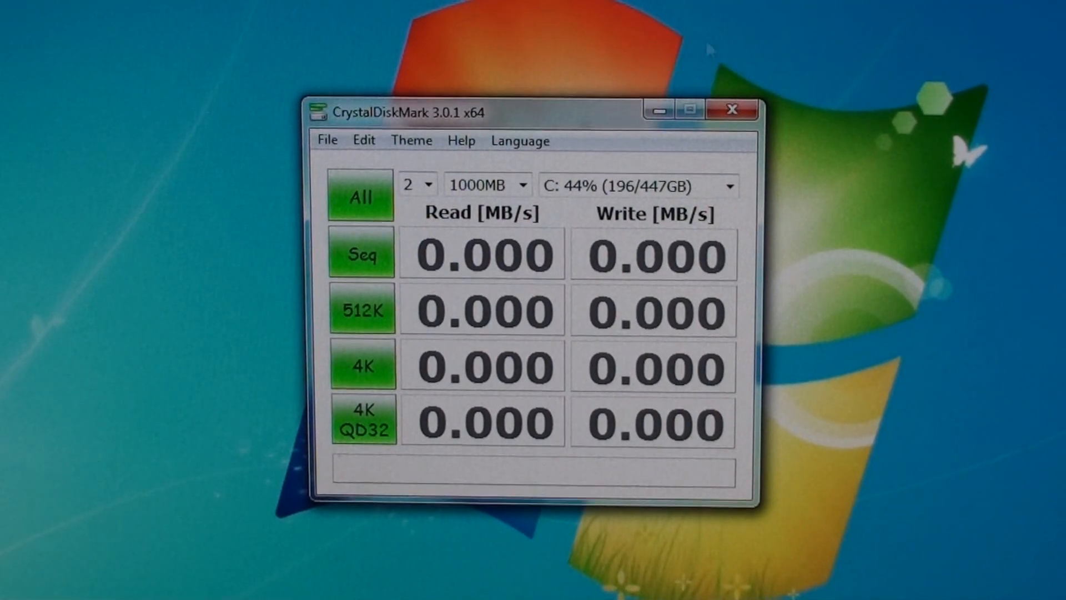
{"action": "mouse_move", "coordinate": [564, 193]}
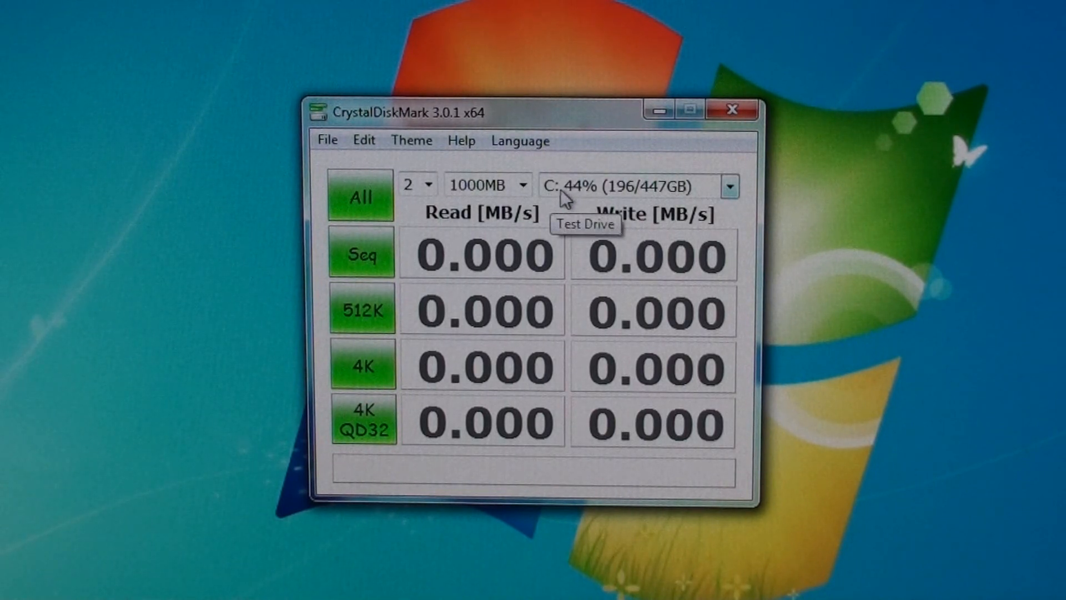
{"action": "mouse_move", "coordinate": [304, 176]}
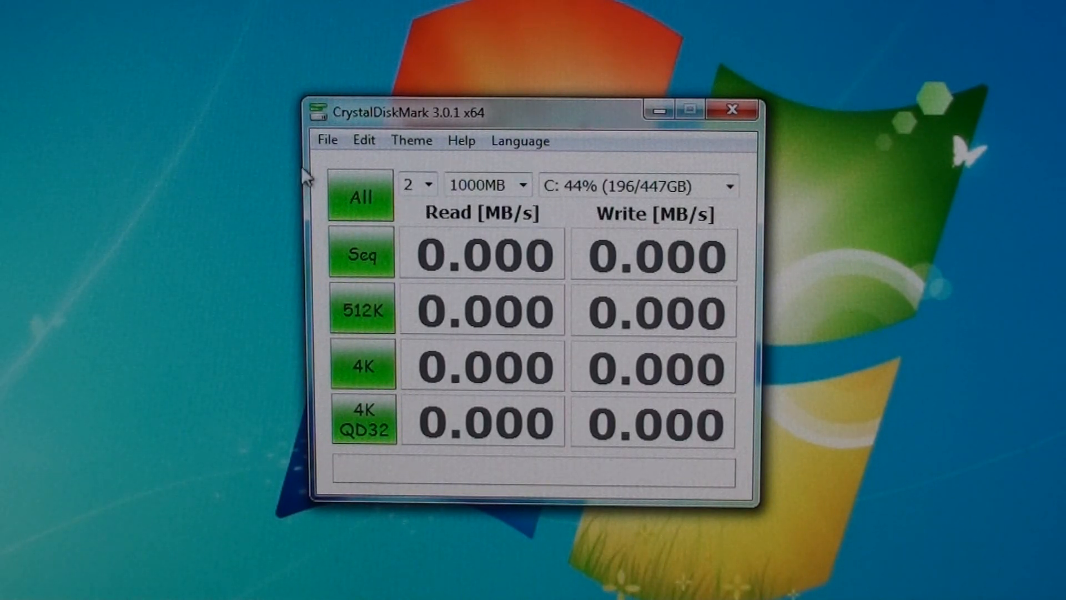
Step: Keep 2 test runs of 1000MB and start all CrystalDiskMark tests on drive C
{"action": "left_click", "coordinate": [427, 185]}
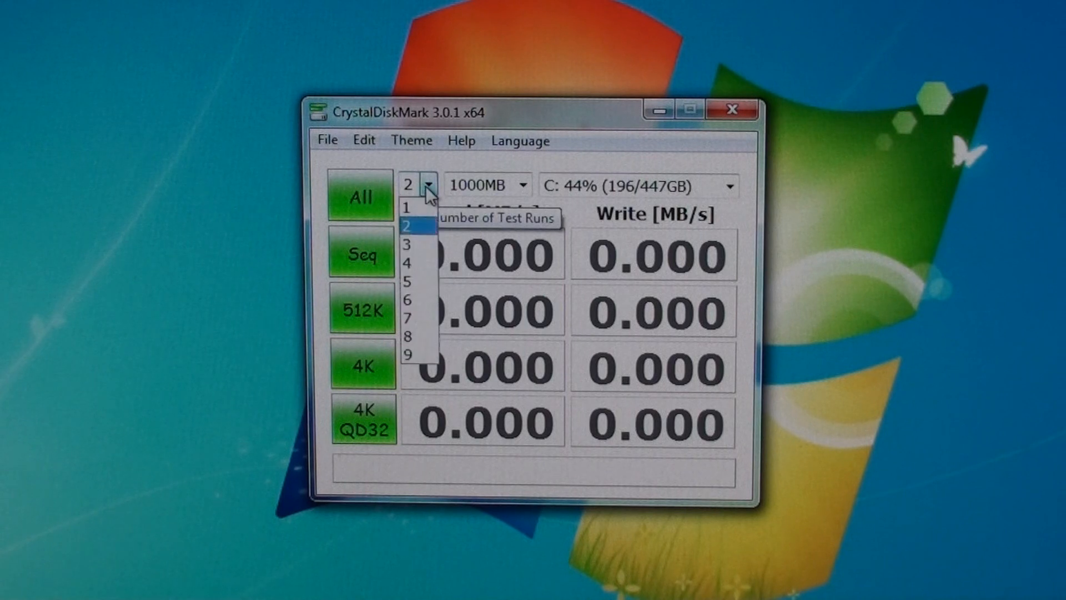
{"action": "left_click", "coordinate": [410, 225]}
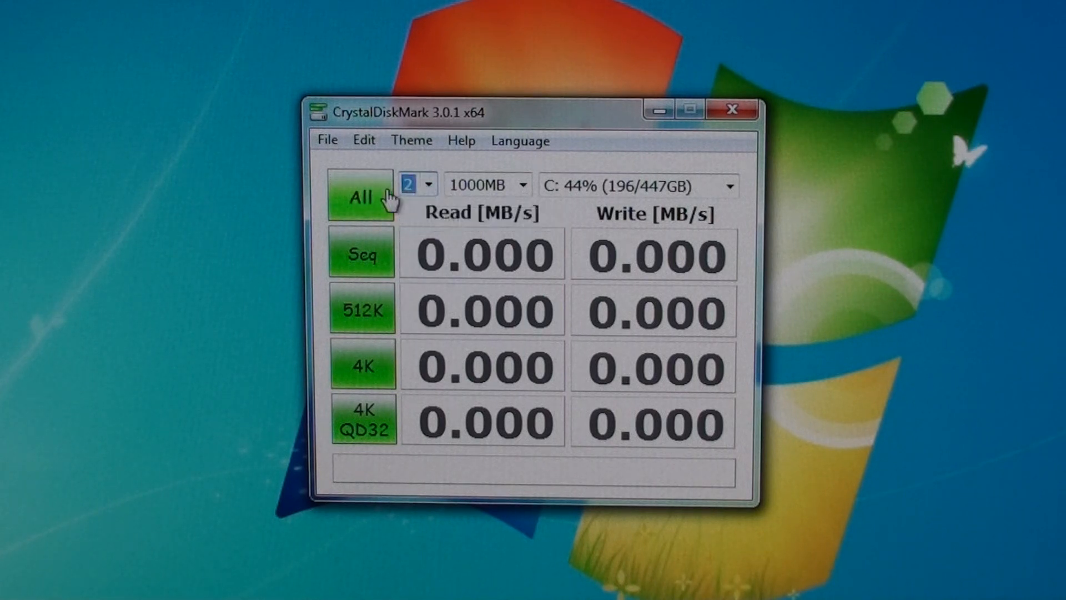
{"action": "left_click", "coordinate": [361, 198]}
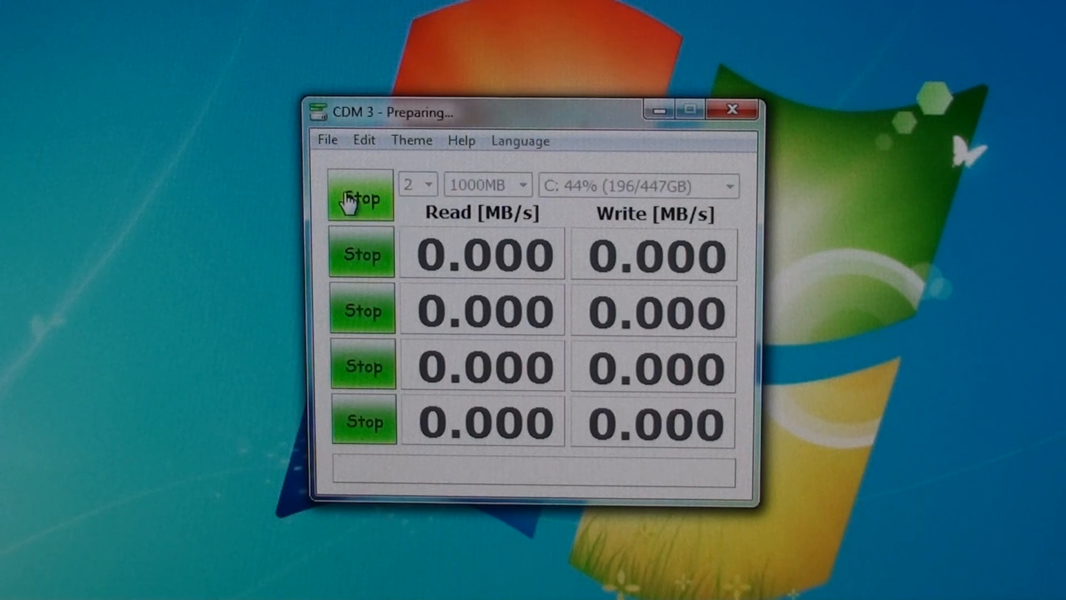
{"action": "left_click", "coordinate": [362, 198]}
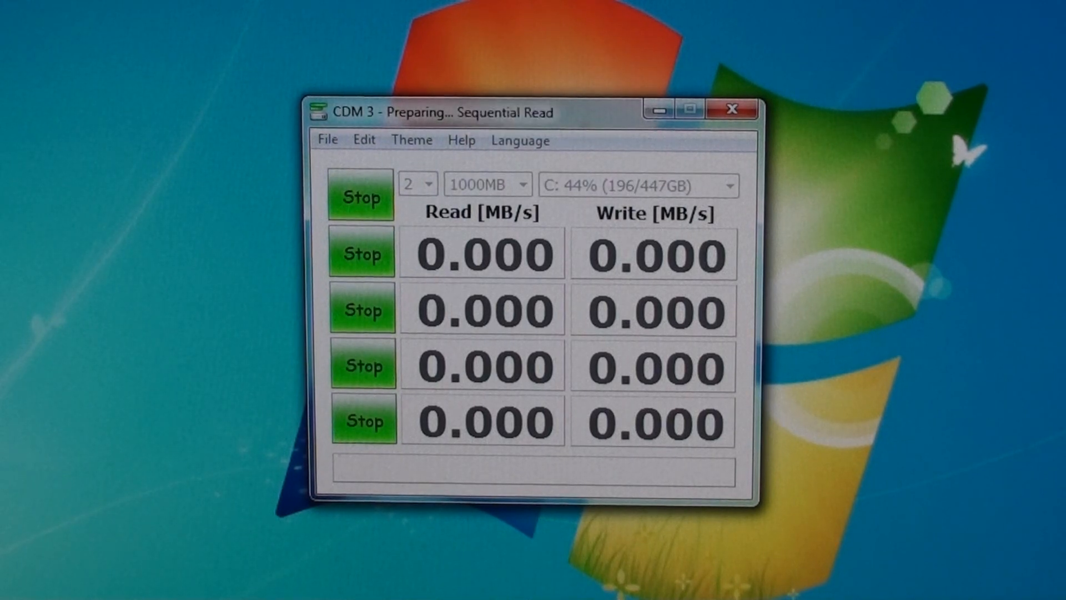